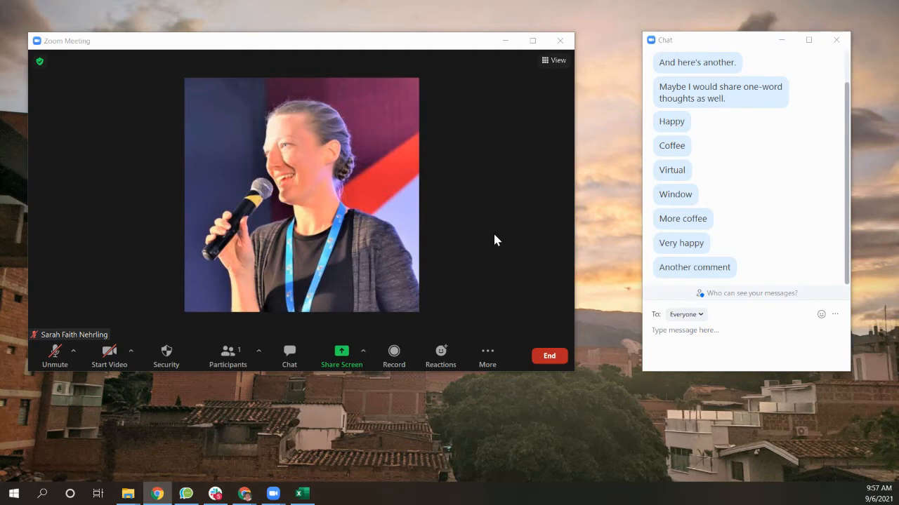
pyautogui.moveTo(310, 286)
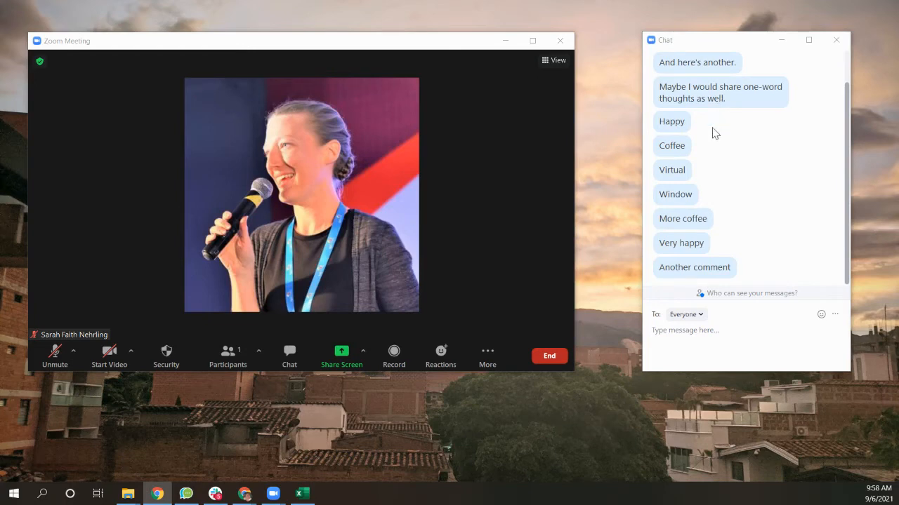
pyautogui.moveTo(669, 218)
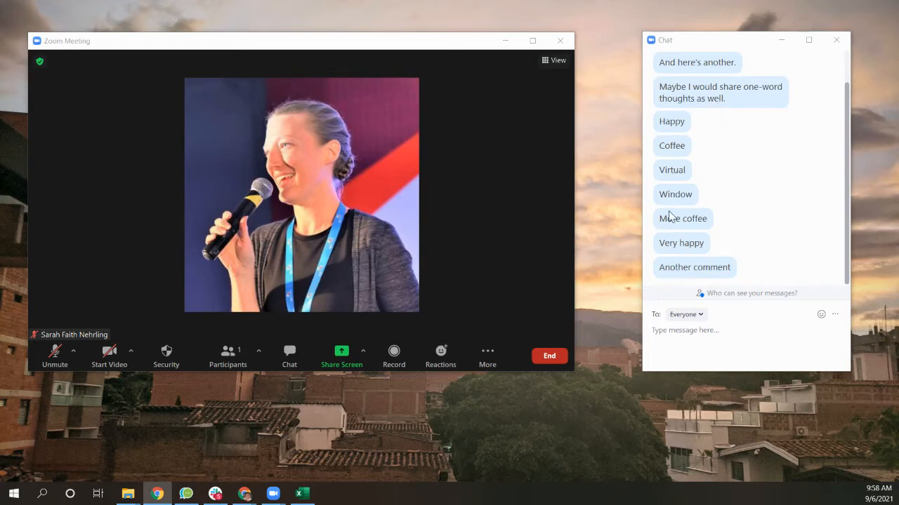
pyautogui.moveTo(676, 194)
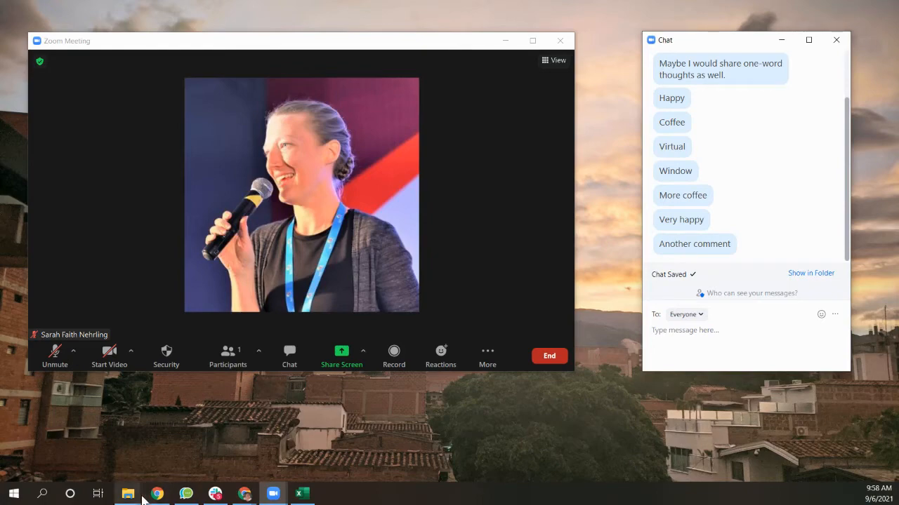
# Step: Open meeting_saved_chat from File Explorer and paste its text into a new Excel workbook
pyautogui.click(127, 493)
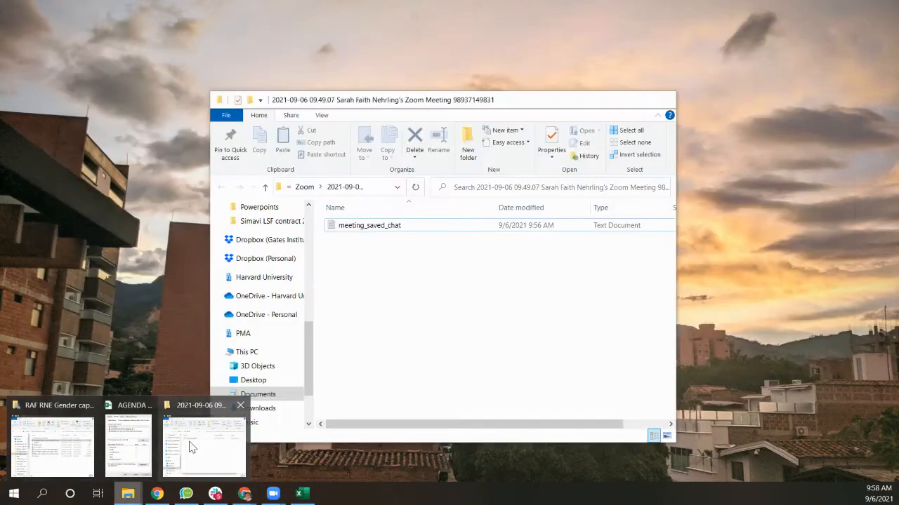
pyautogui.doubleClick(371, 225)
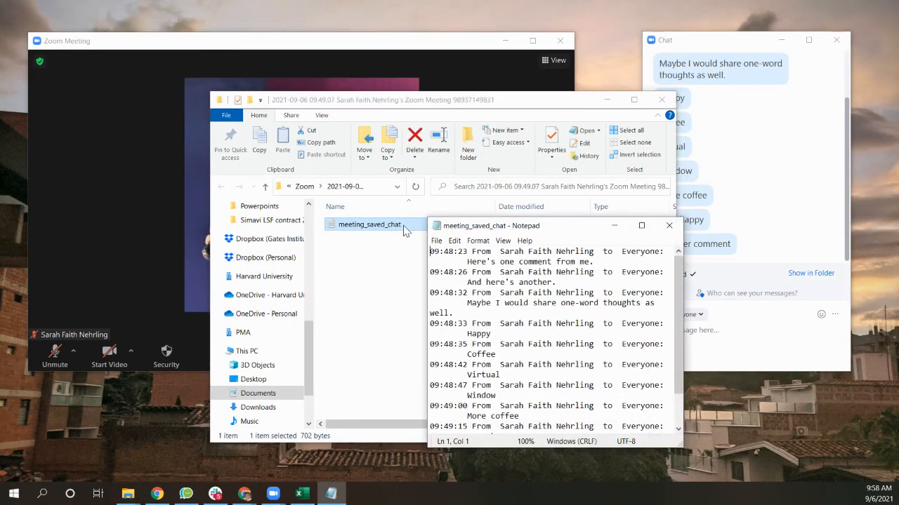
pyautogui.click(528, 282)
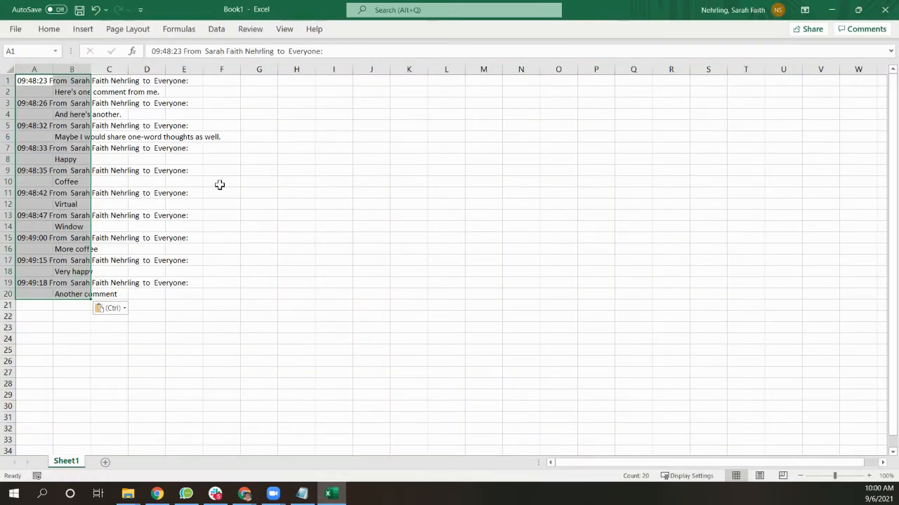
pyautogui.moveTo(220, 190)
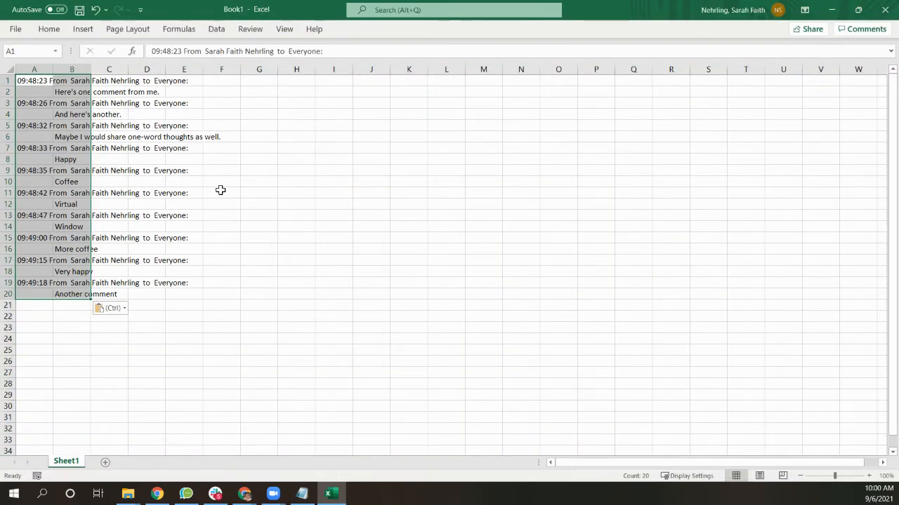
# Step: Delete the sender/timestamp column A and copy the remaining ten chat comments
pyautogui.click(221, 181)
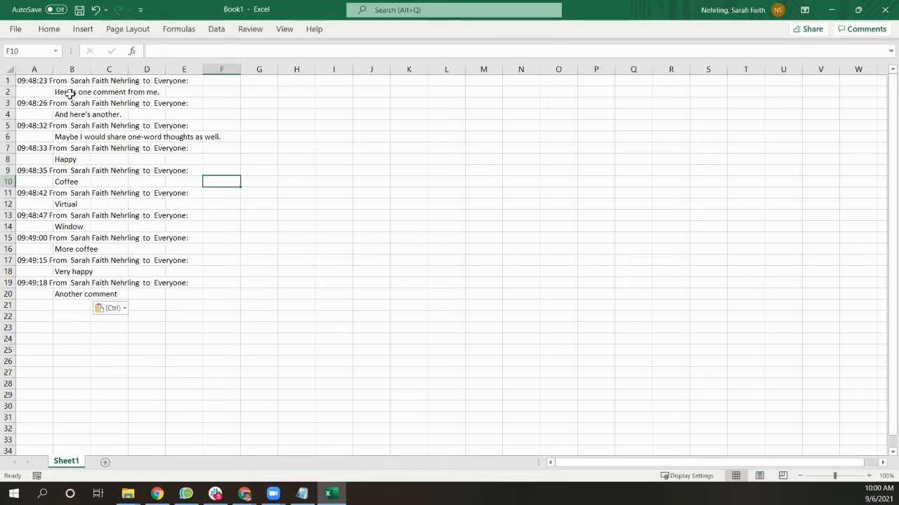
pyautogui.click(72, 137)
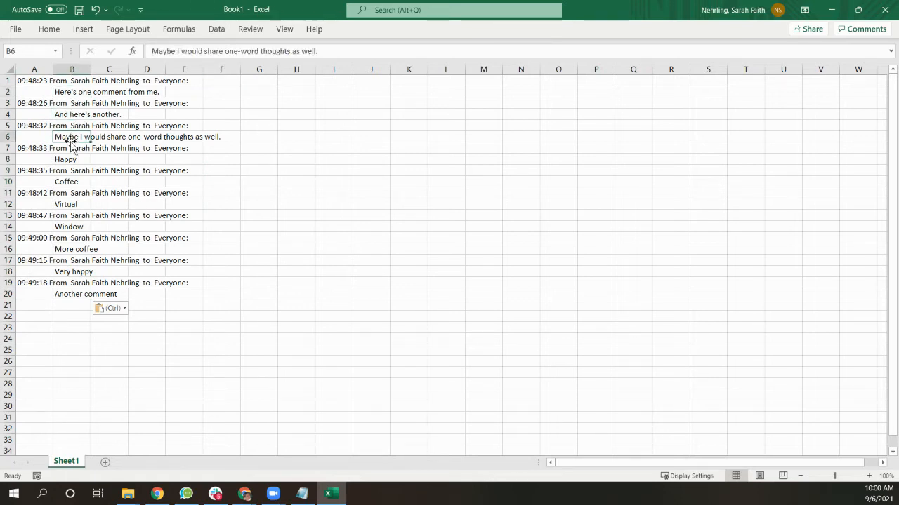
pyautogui.click(70, 91)
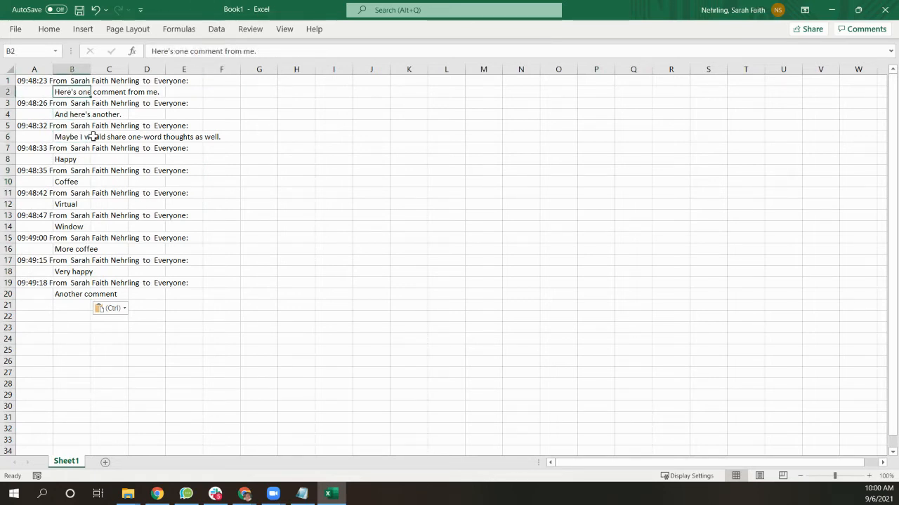
pyautogui.click(32, 70)
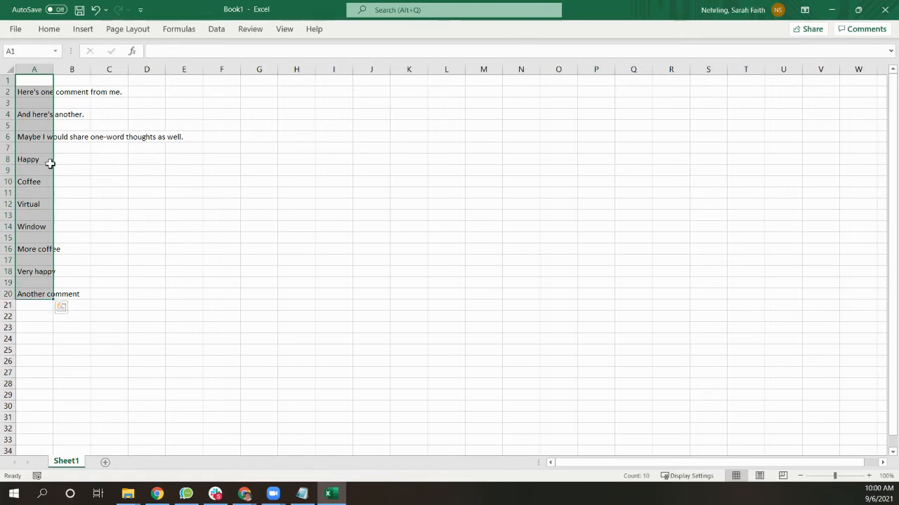
pyautogui.click(34, 160)
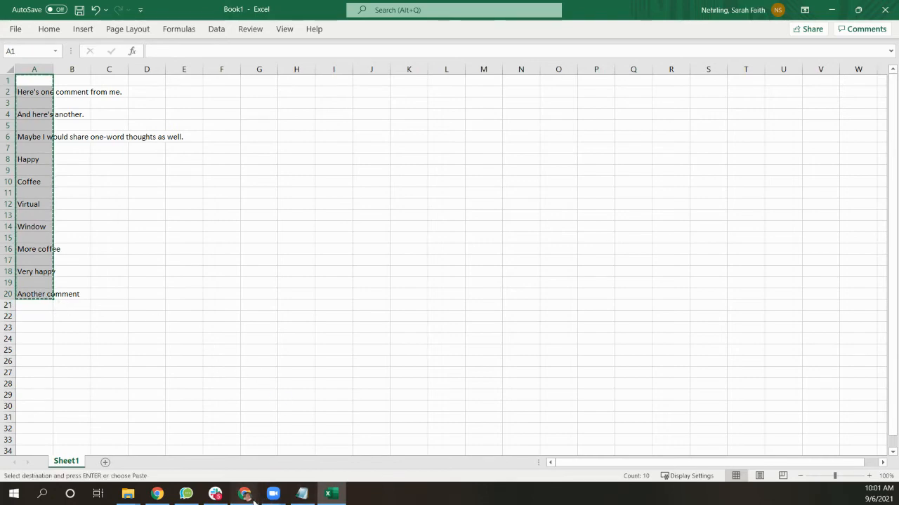
# Step: Paste the copied comments into the text box on freewordcloudgenerator.com in Chrome
pyautogui.click(243, 493)
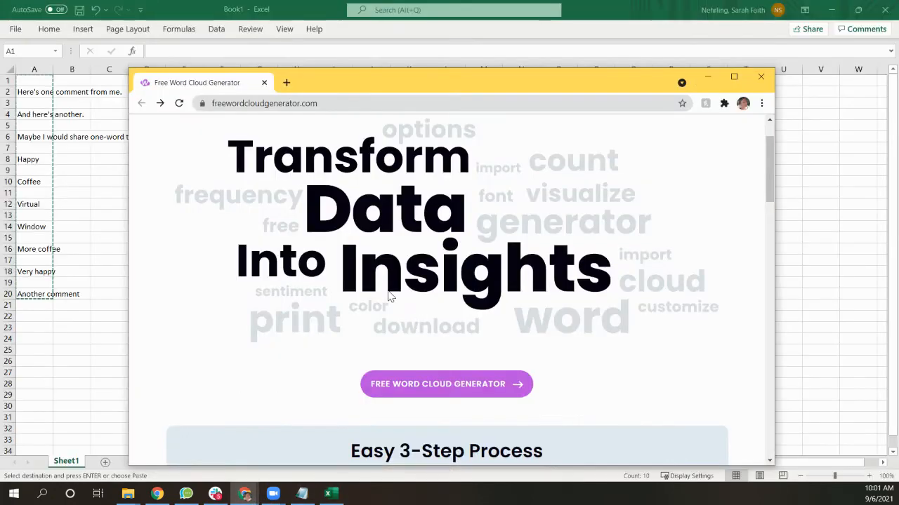
pyautogui.click(445, 384)
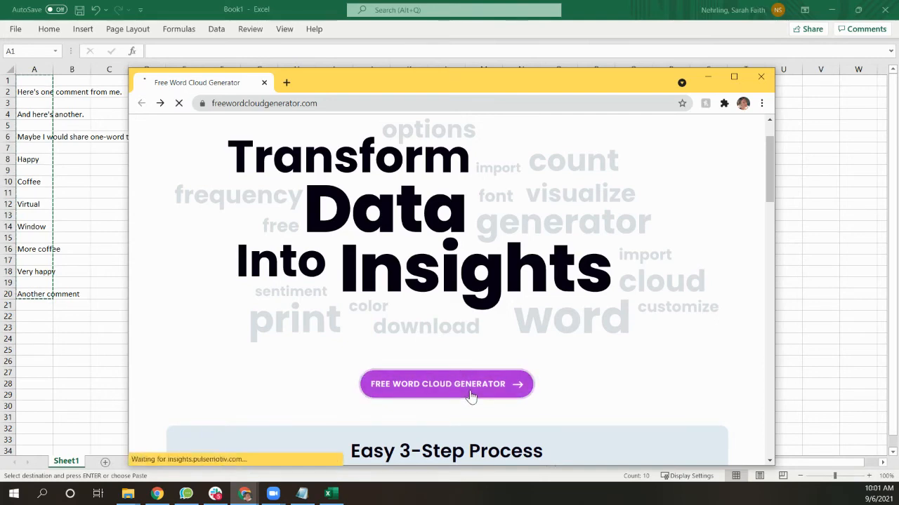
pyautogui.click(446, 384)
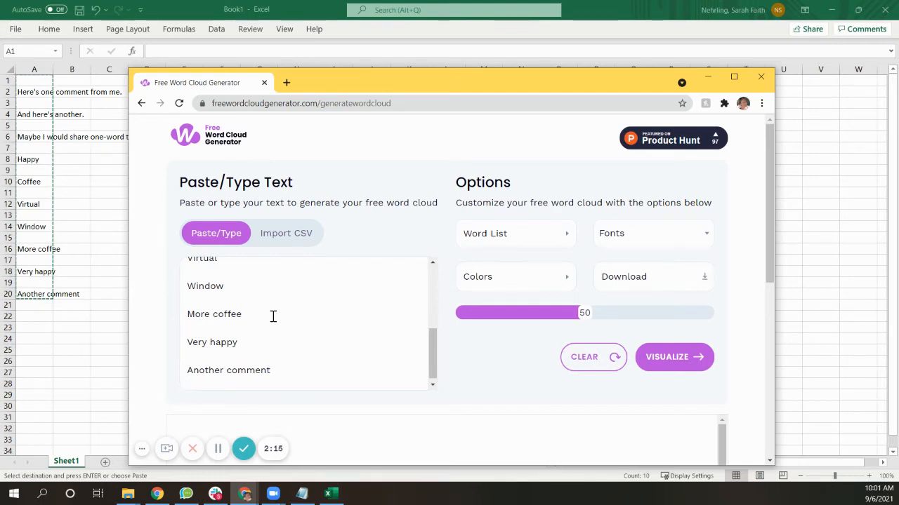
pyautogui.moveTo(245, 342)
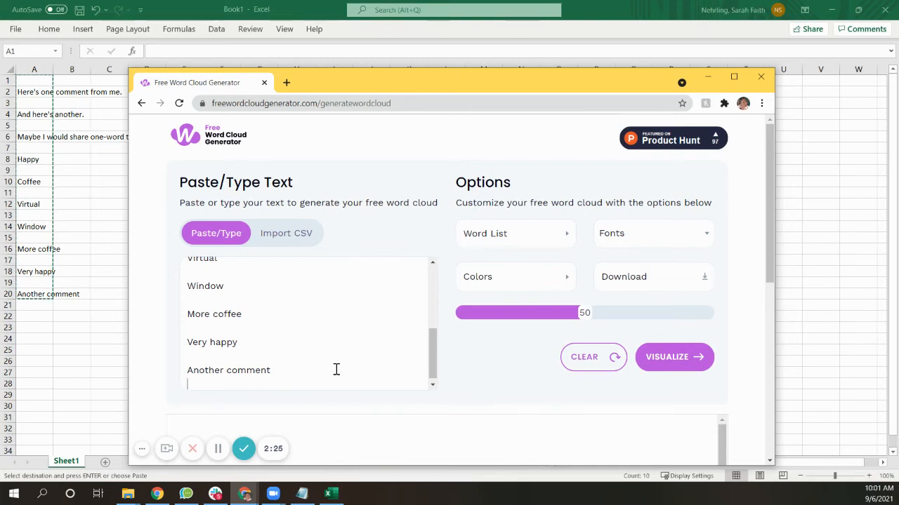
pyautogui.moveTo(305, 348)
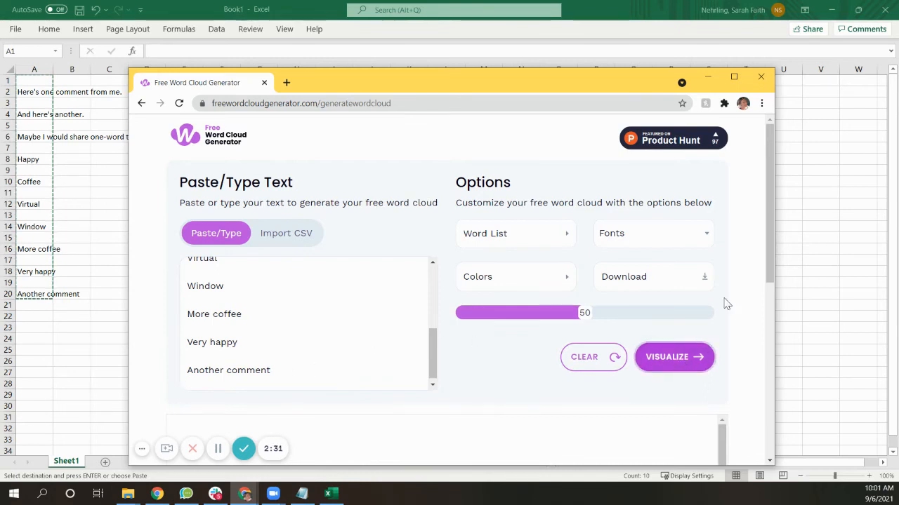
# Step: Visualize the word cloud (coffee, comment, happy largest) and bring Zoom back to the front
pyautogui.click(674, 357)
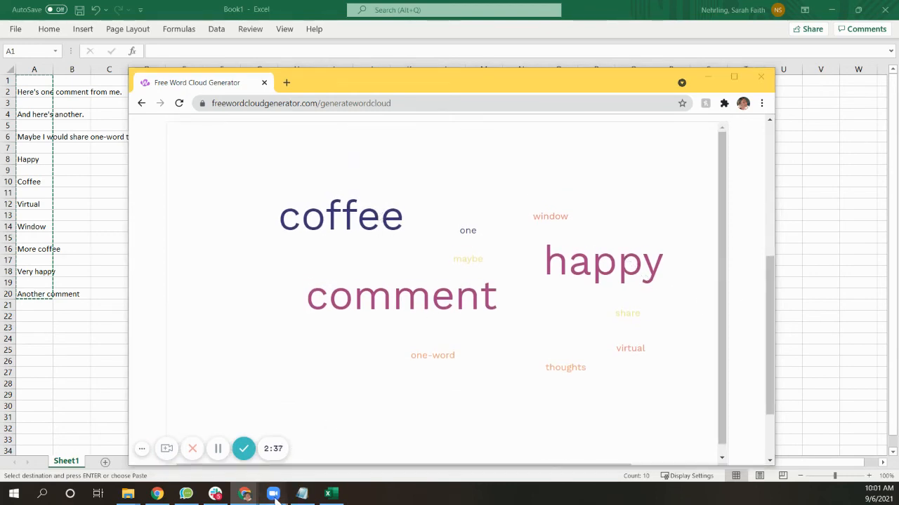
pyautogui.click(273, 494)
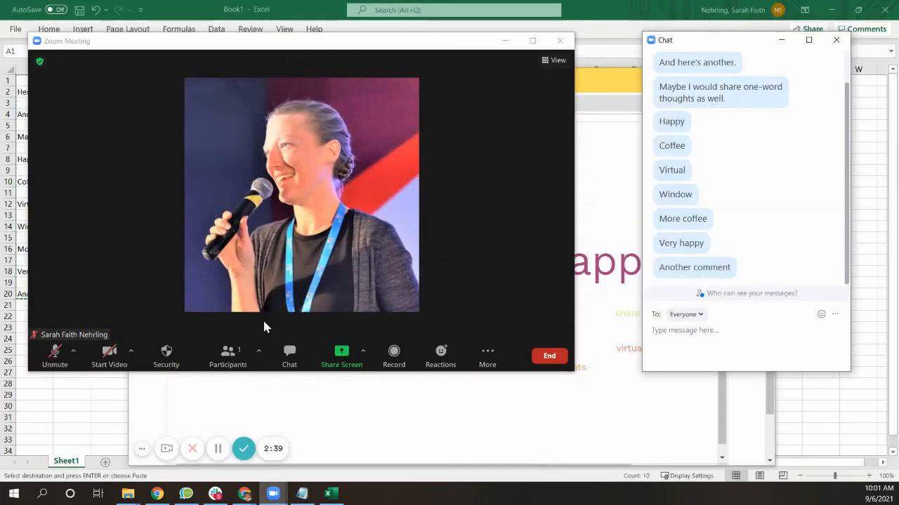
pyautogui.click(340, 353)
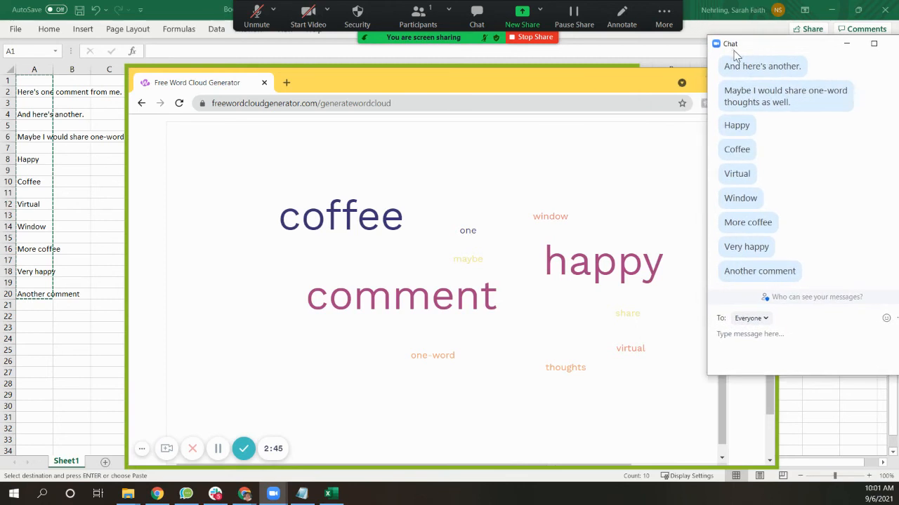
pyautogui.moveTo(531, 361)
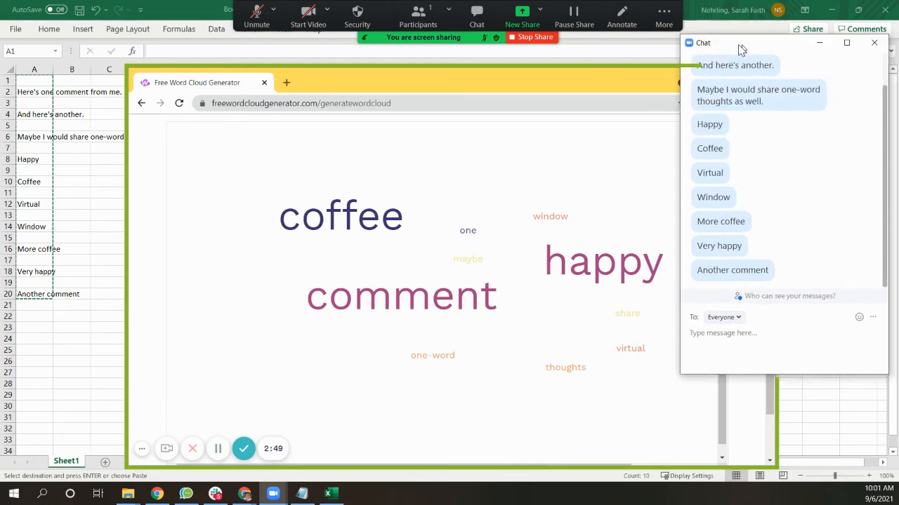
pyautogui.click(871, 318)
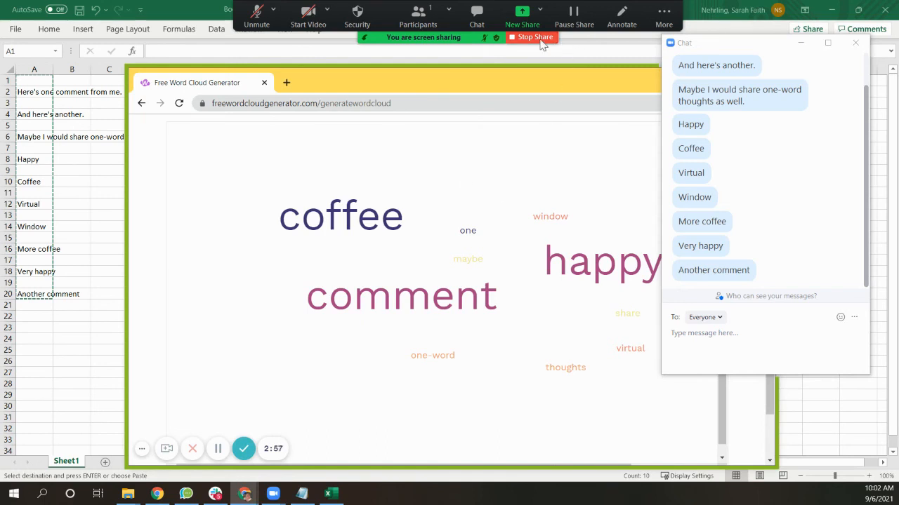
pyautogui.click(531, 37)
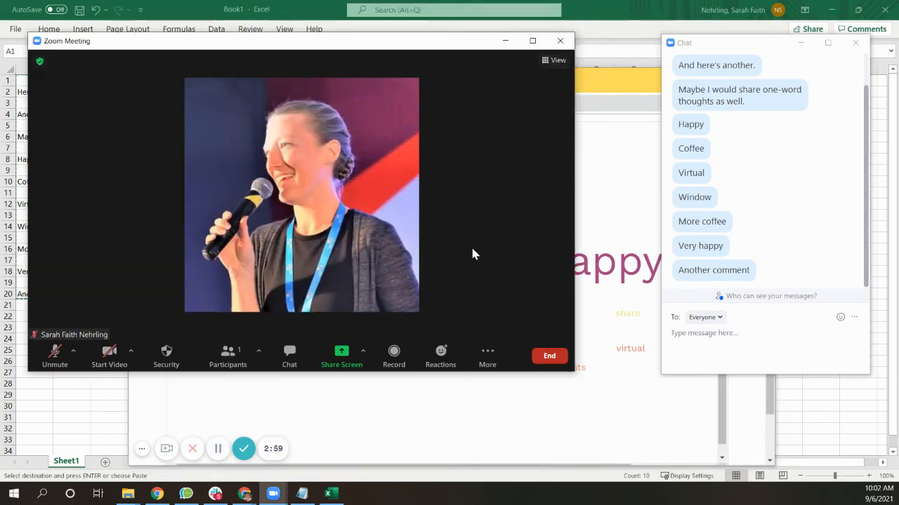
pyautogui.moveTo(484, 256)
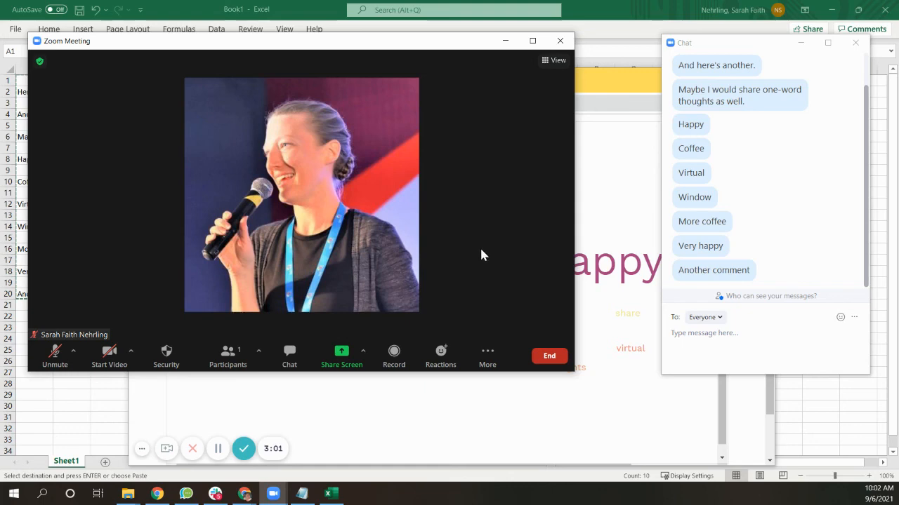
pyautogui.moveTo(488, 273)
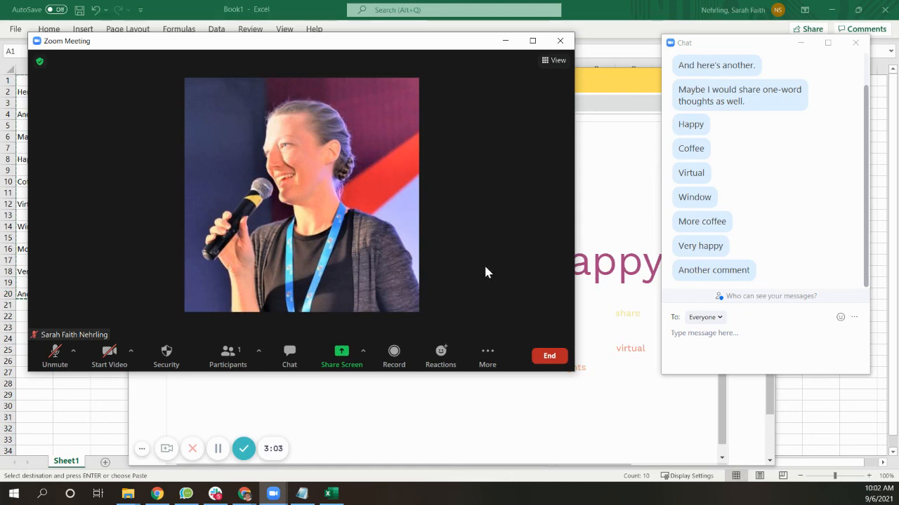